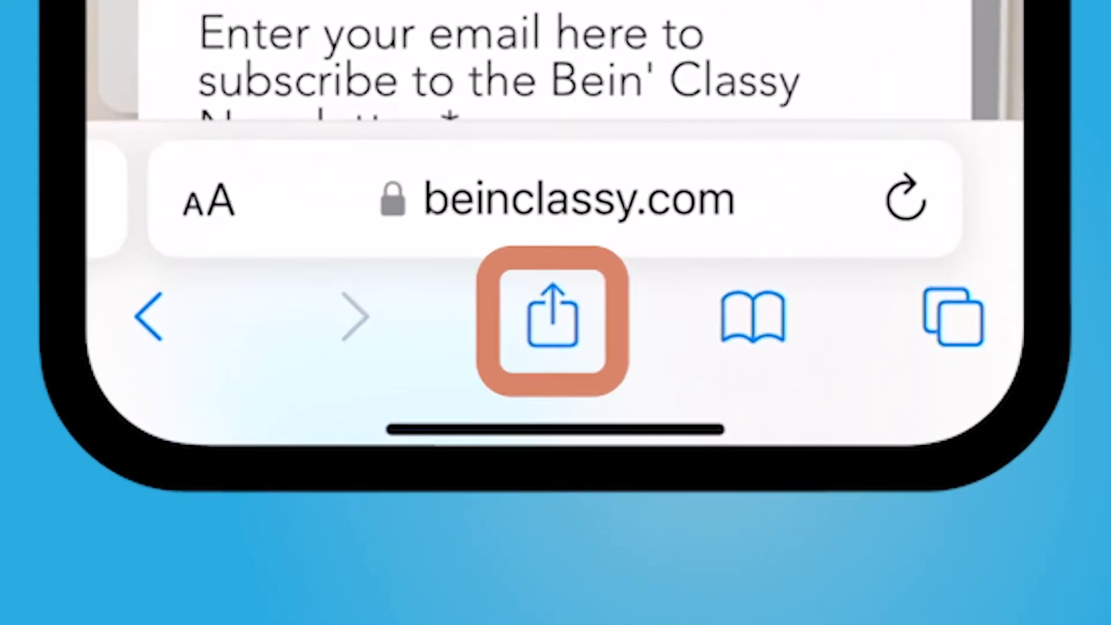
# Add the Tutorials | Bein' Classy page to the home screen from Safari's share sheet
pyautogui.click(550, 319)
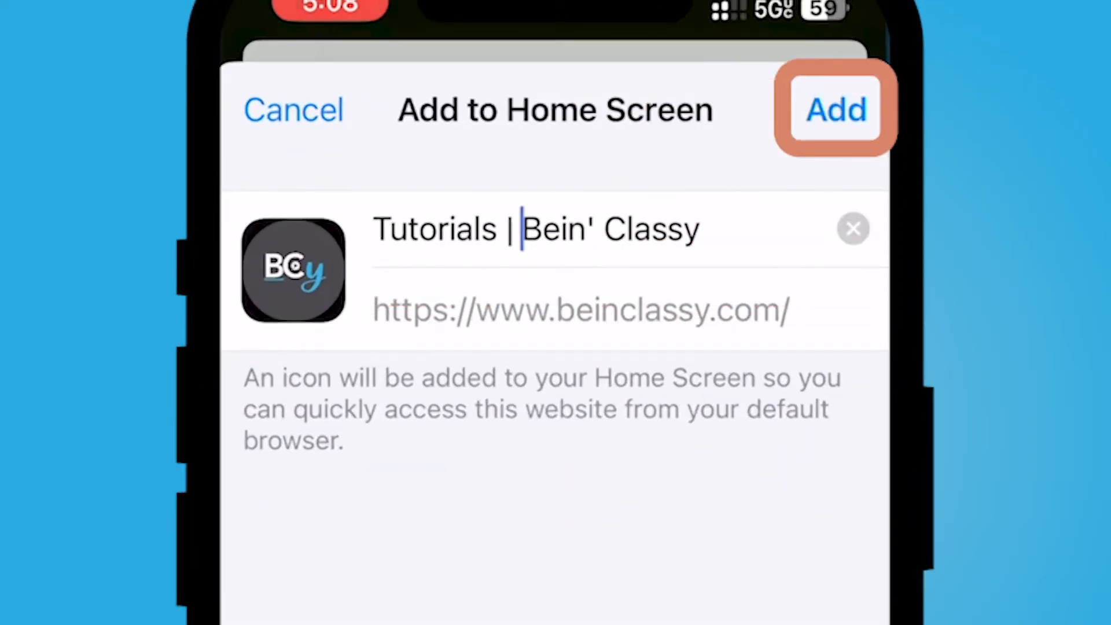
pyautogui.click(836, 110)
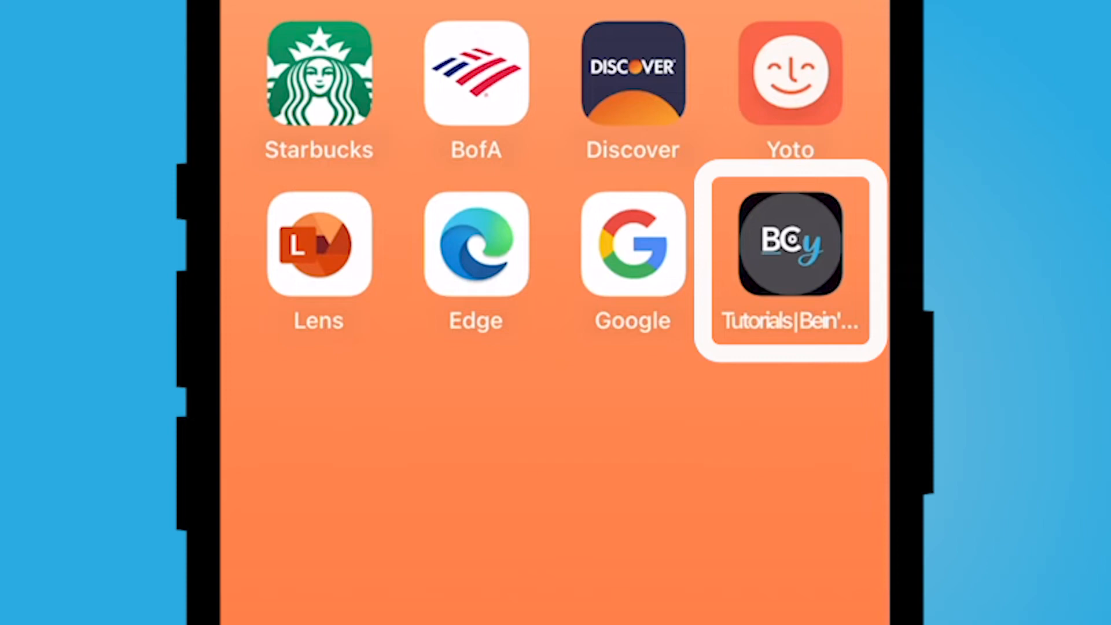
pyautogui.click(790, 246)
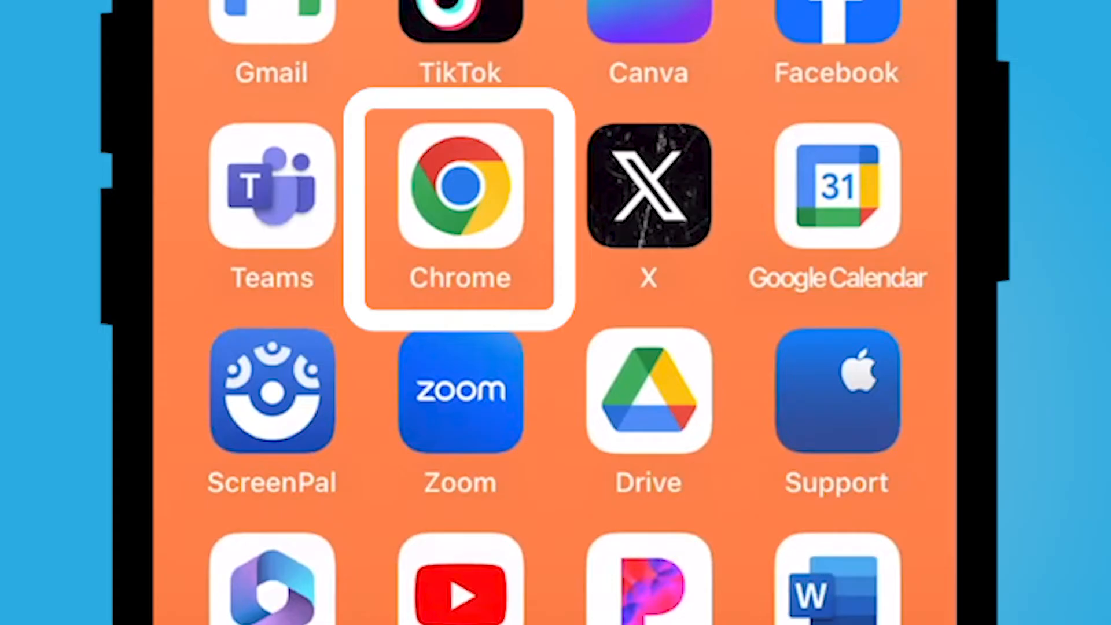
# Add a beinclassy.com shortcut to the home screen from Chrome's share options
pyautogui.click(459, 197)
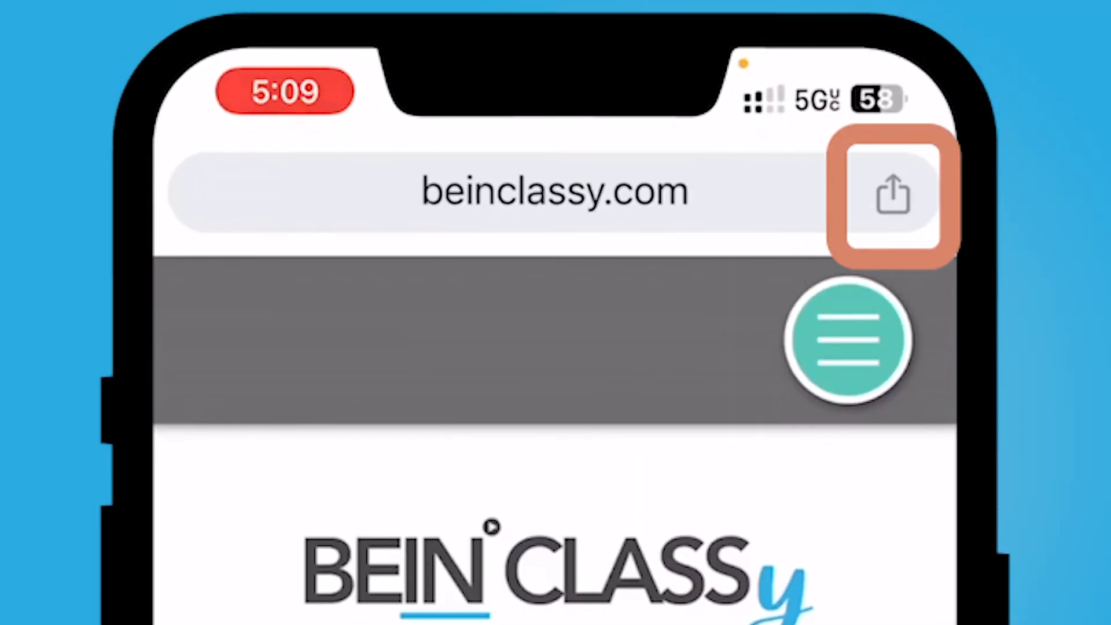
pyautogui.click(890, 197)
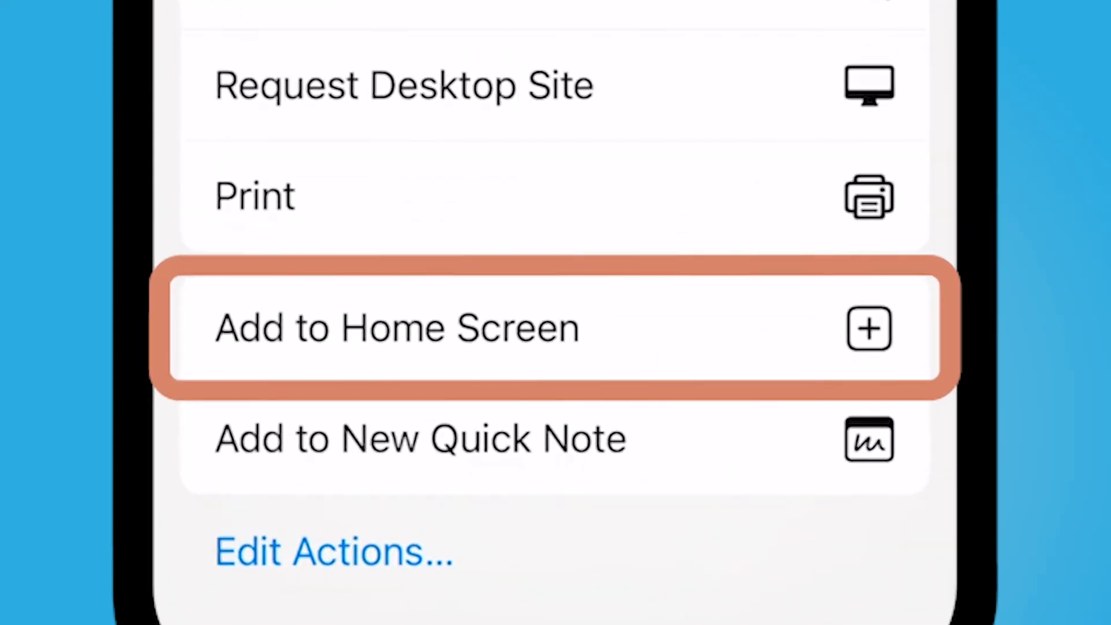
pyautogui.click(395, 326)
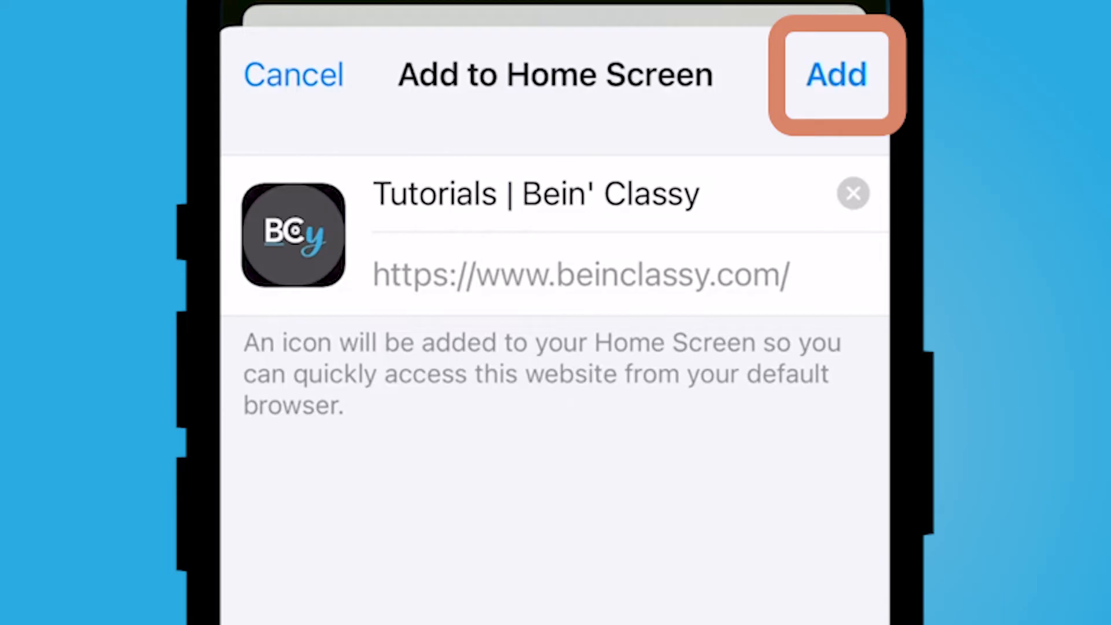
pyautogui.click(837, 74)
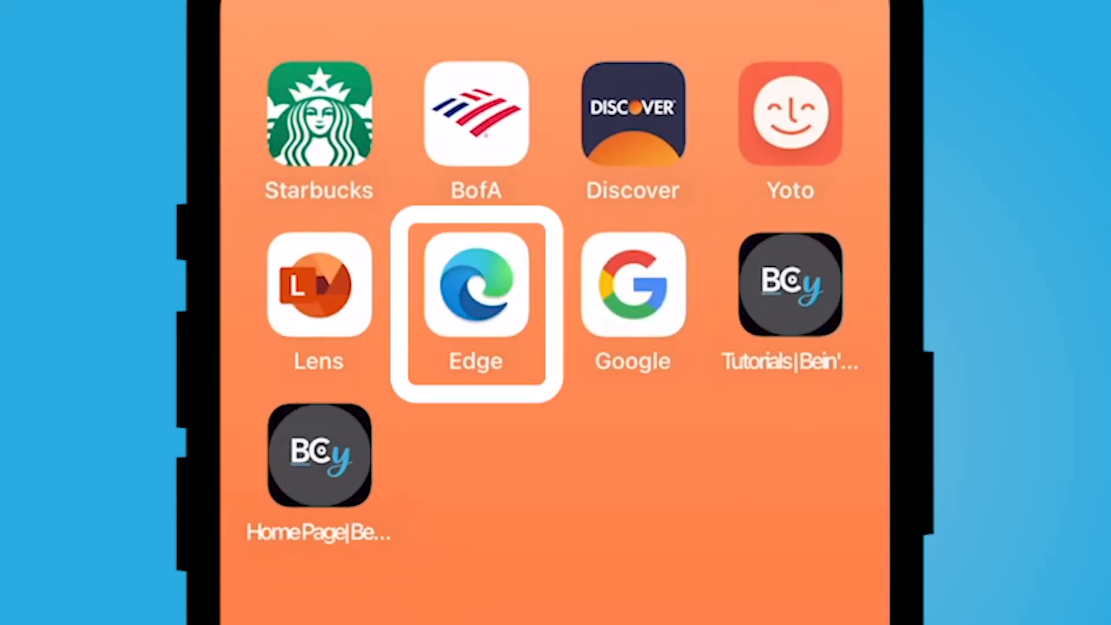
# Add a Bein' Classy Tutorials shortcut to the home screen through Edge's menu and Share
pyautogui.click(476, 292)
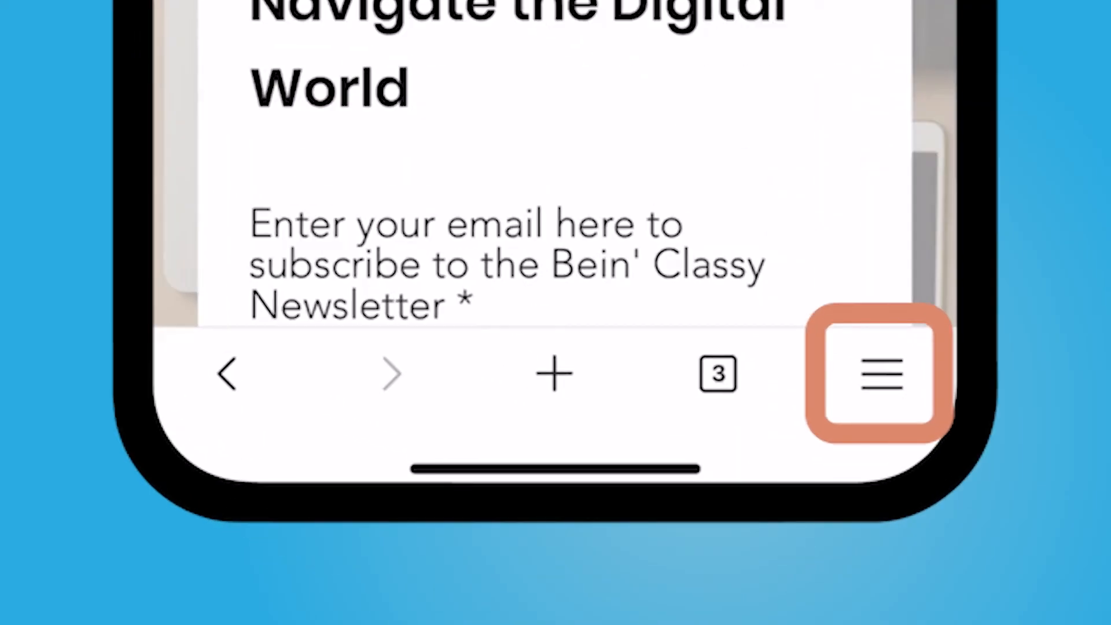
pyautogui.click(879, 375)
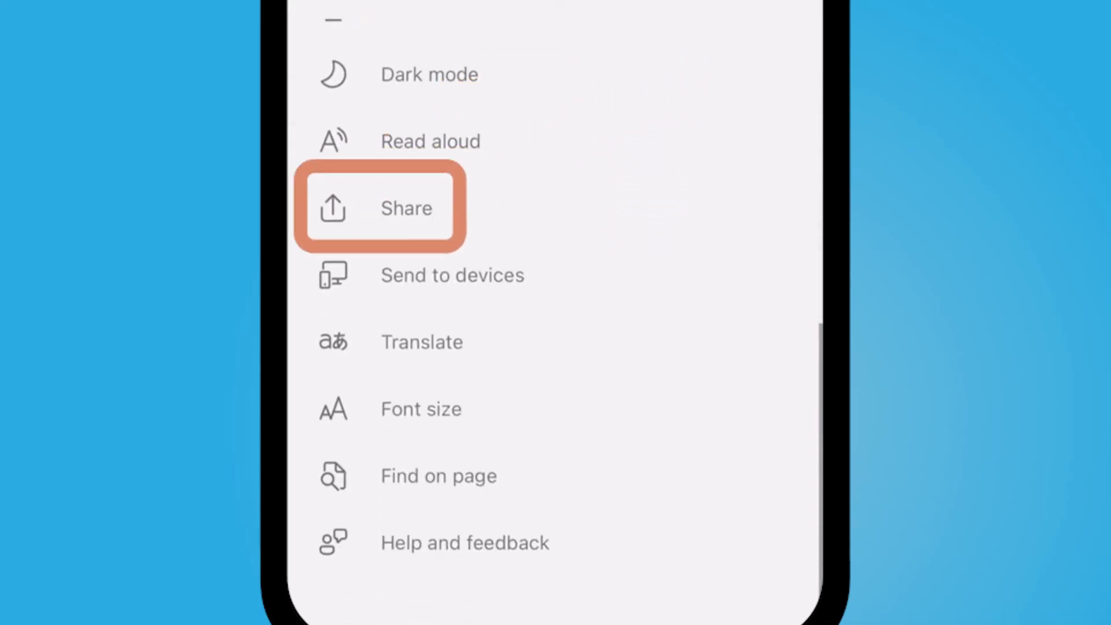
pyautogui.click(406, 209)
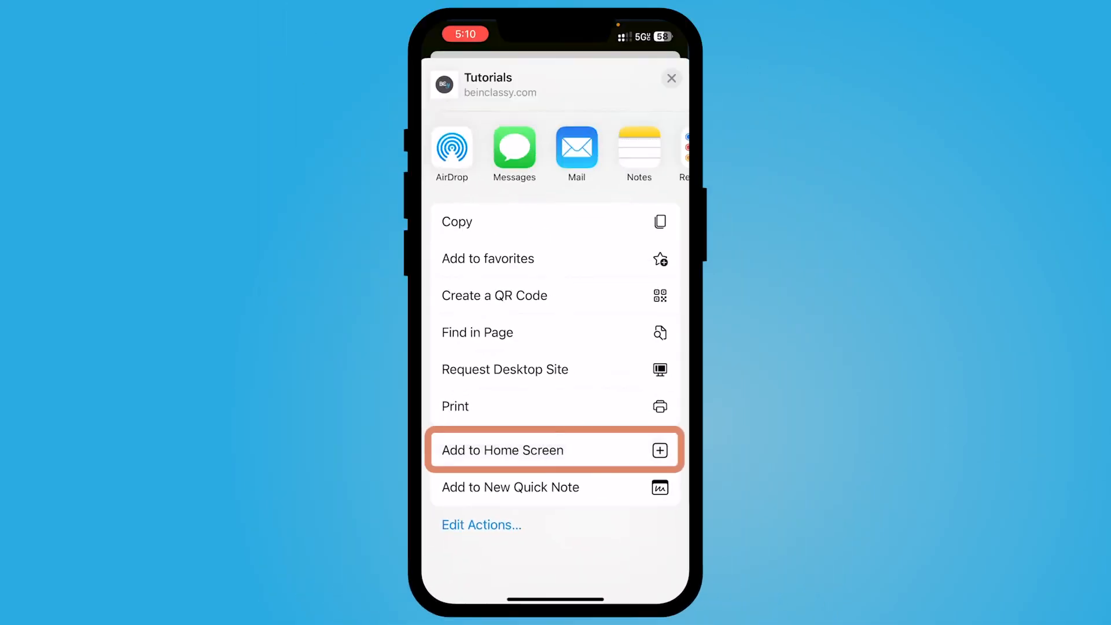
pyautogui.click(503, 451)
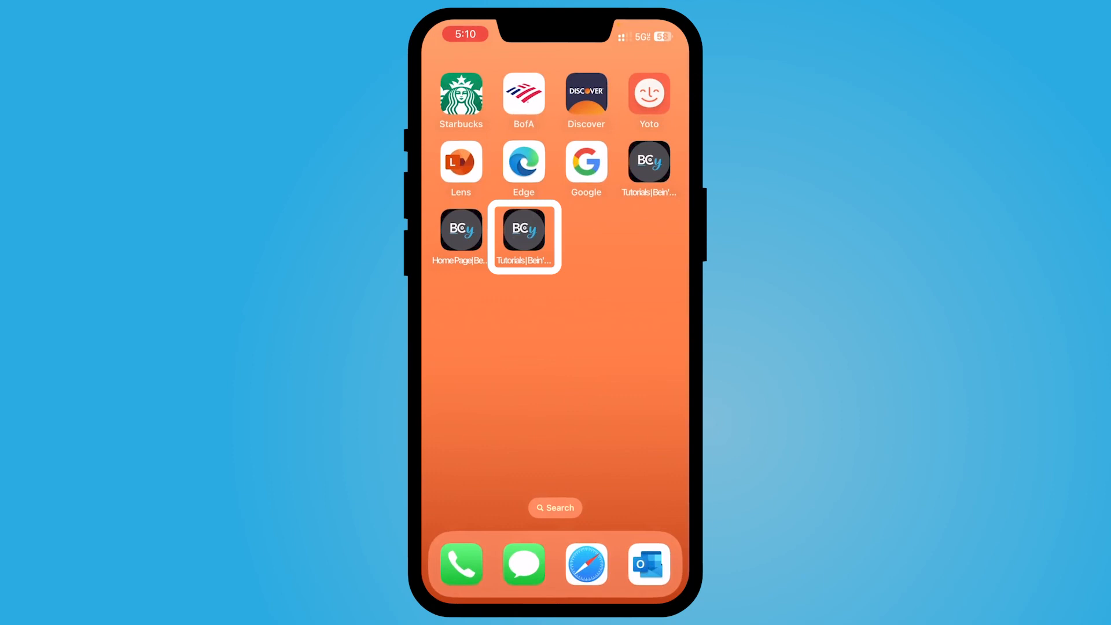